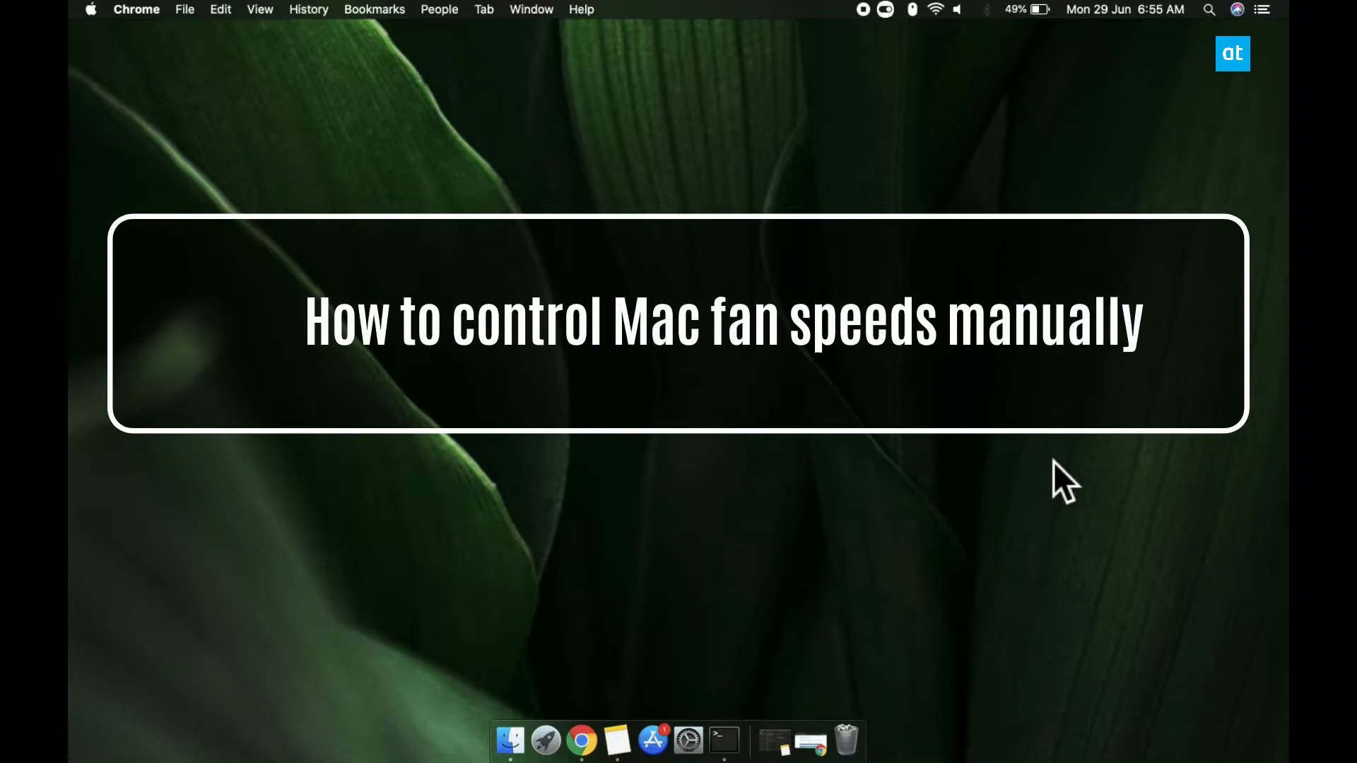
{"action": "mouse_move", "coordinate": [729, 504]}
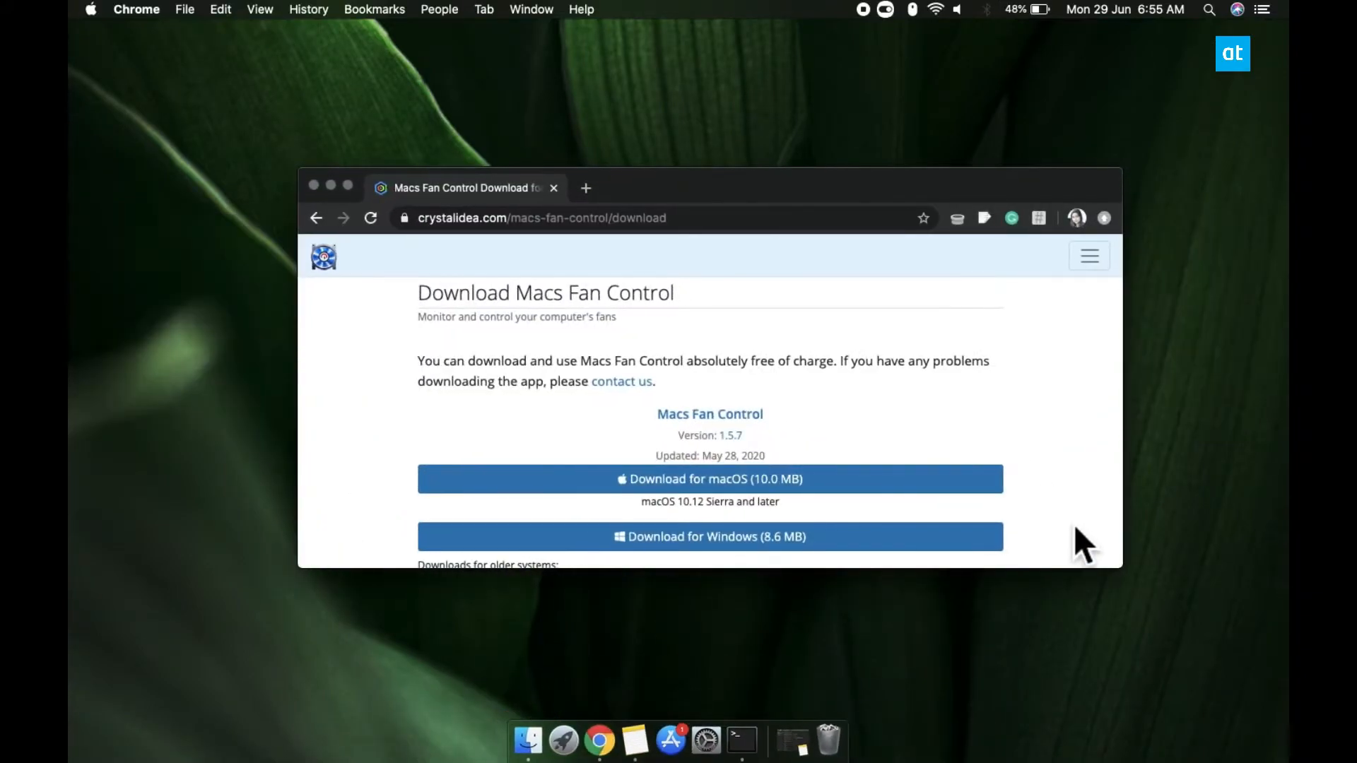
{"action": "mouse_move", "coordinate": [351, 229]}
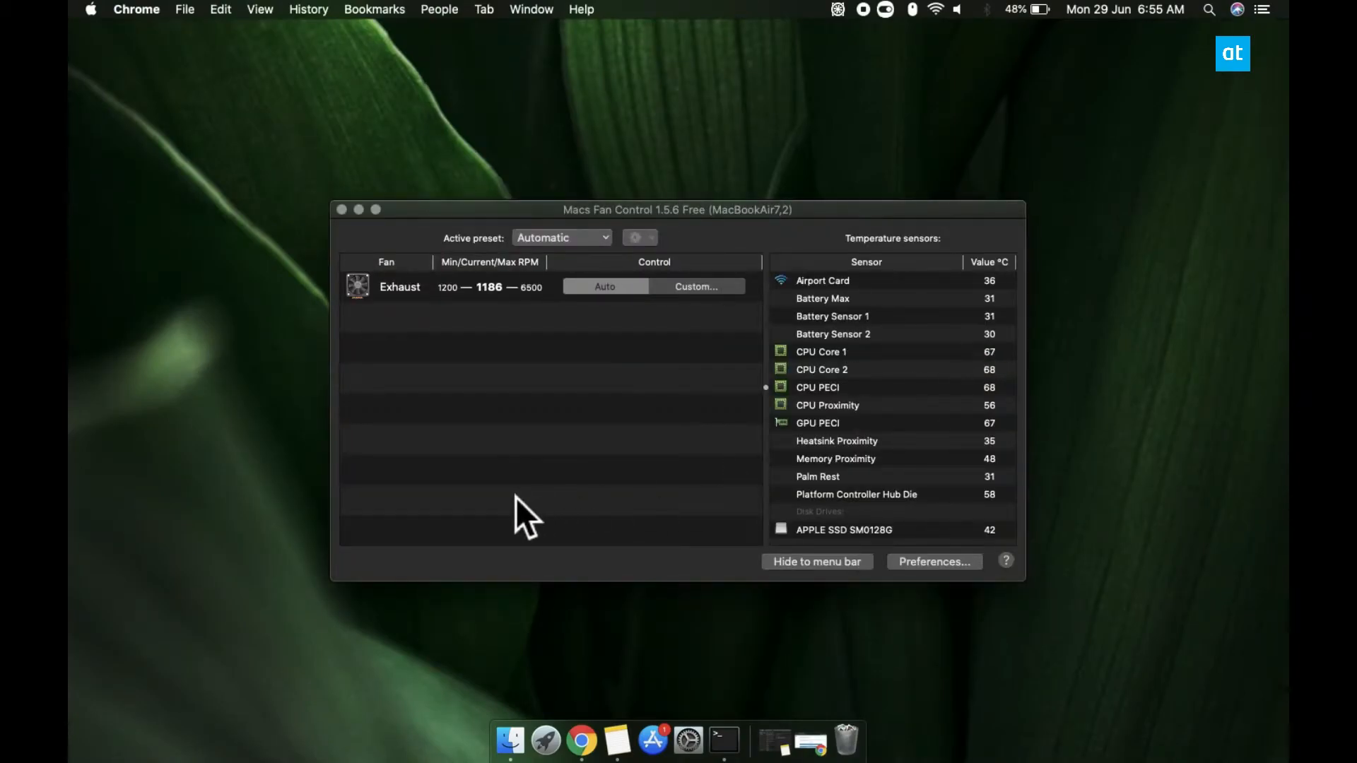
{"action": "mouse_move", "coordinate": [450, 429]}
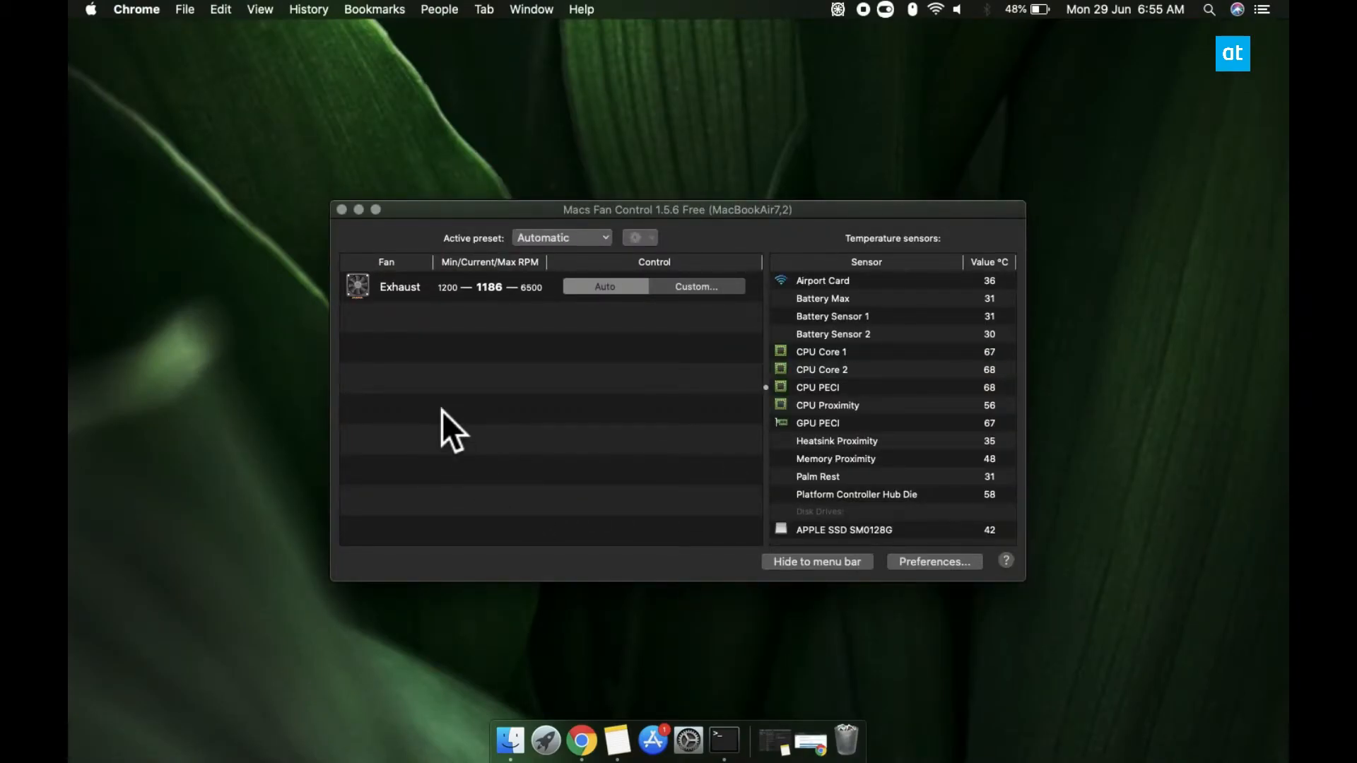
{"action": "mouse_move", "coordinate": [415, 359]}
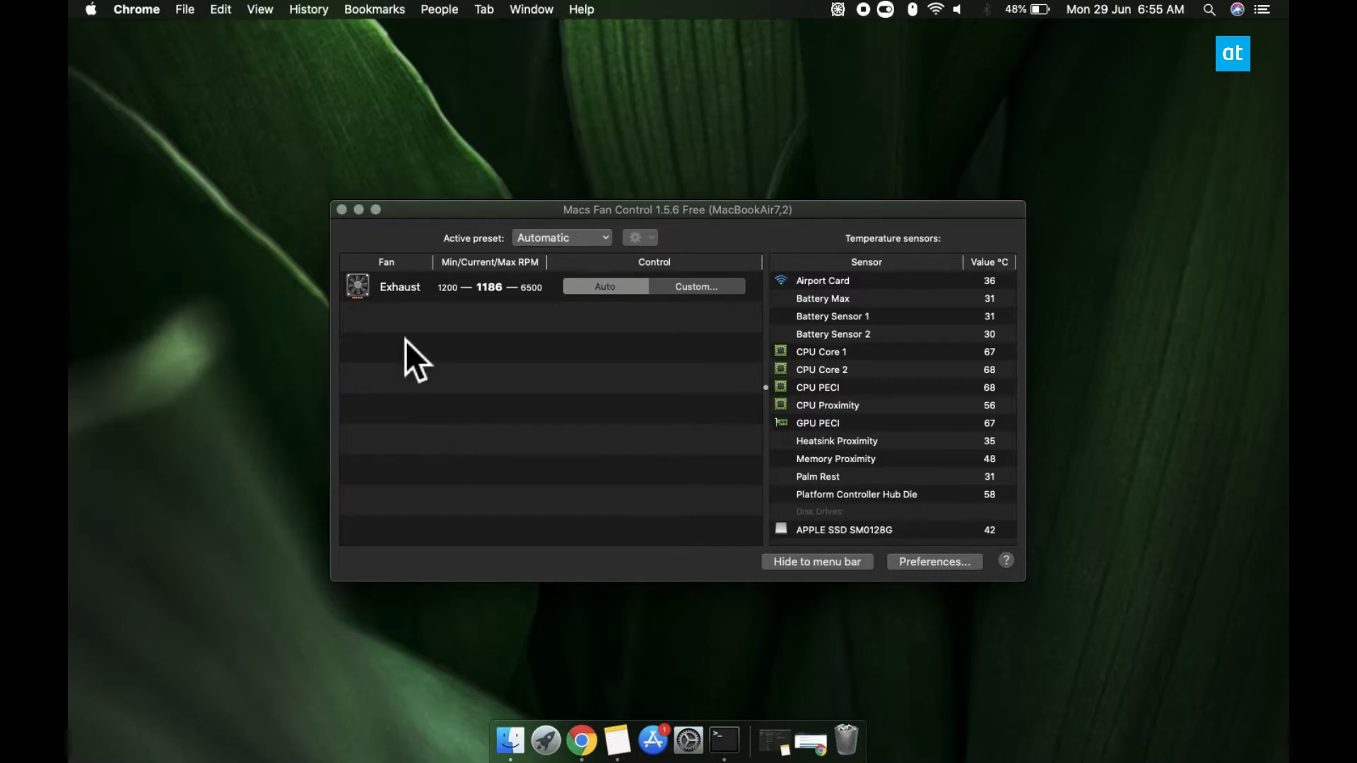
{"action": "mouse_move", "coordinate": [415, 312]}
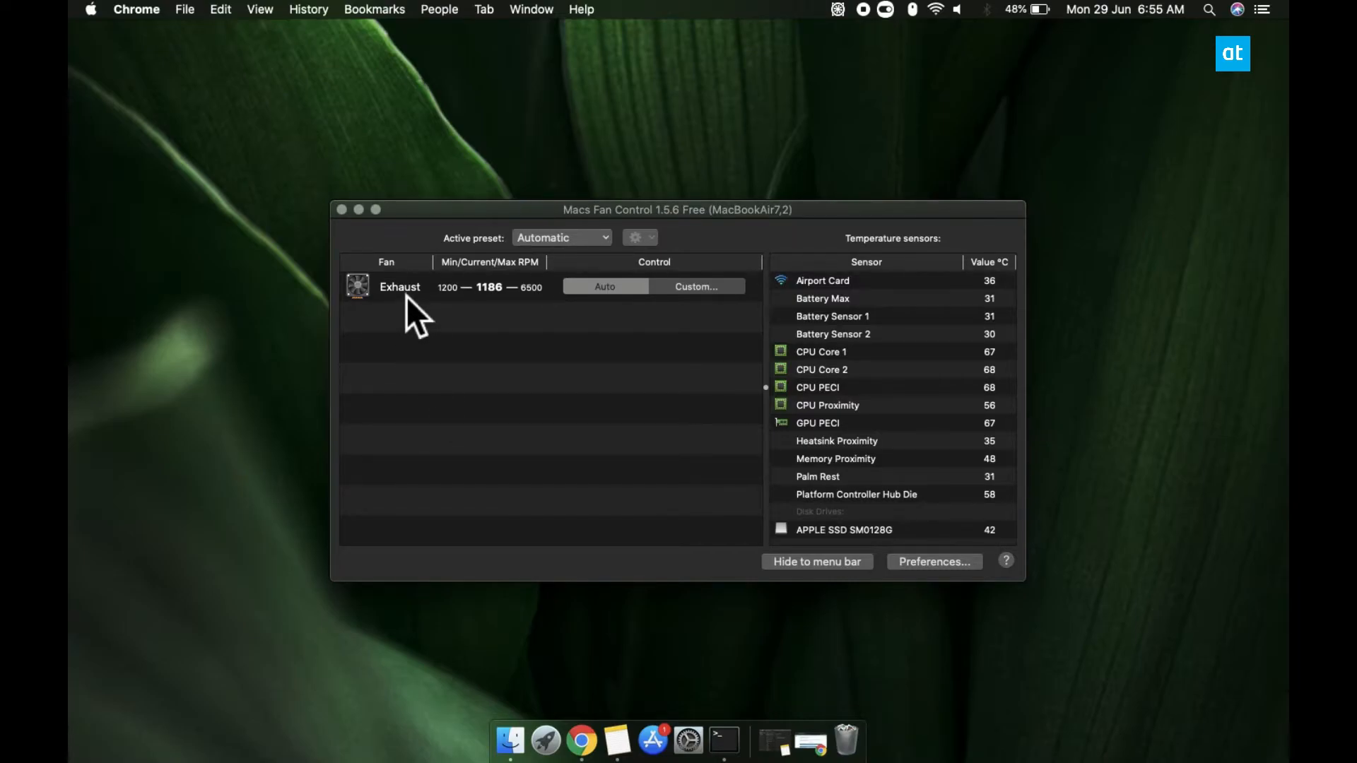
{"action": "mouse_move", "coordinate": [465, 319]}
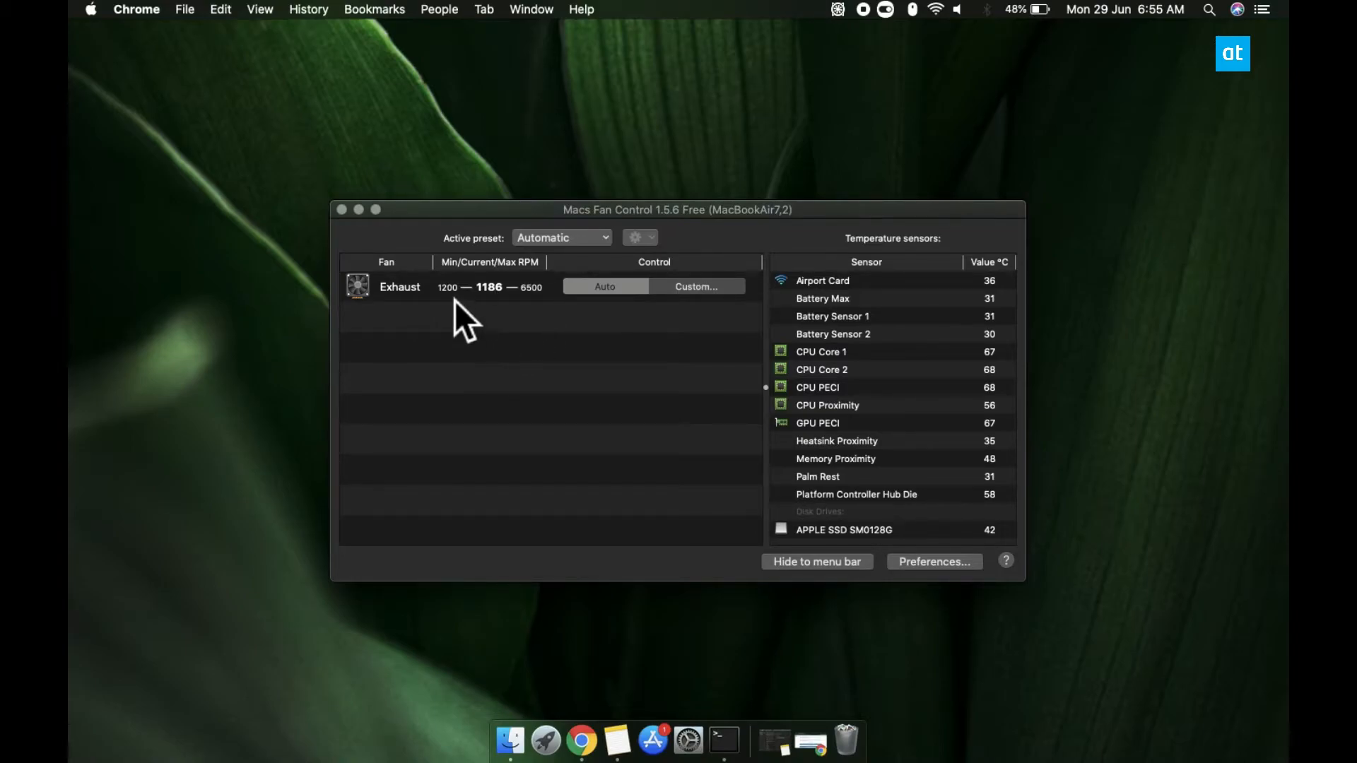
{"action": "mouse_move", "coordinate": [465, 338]}
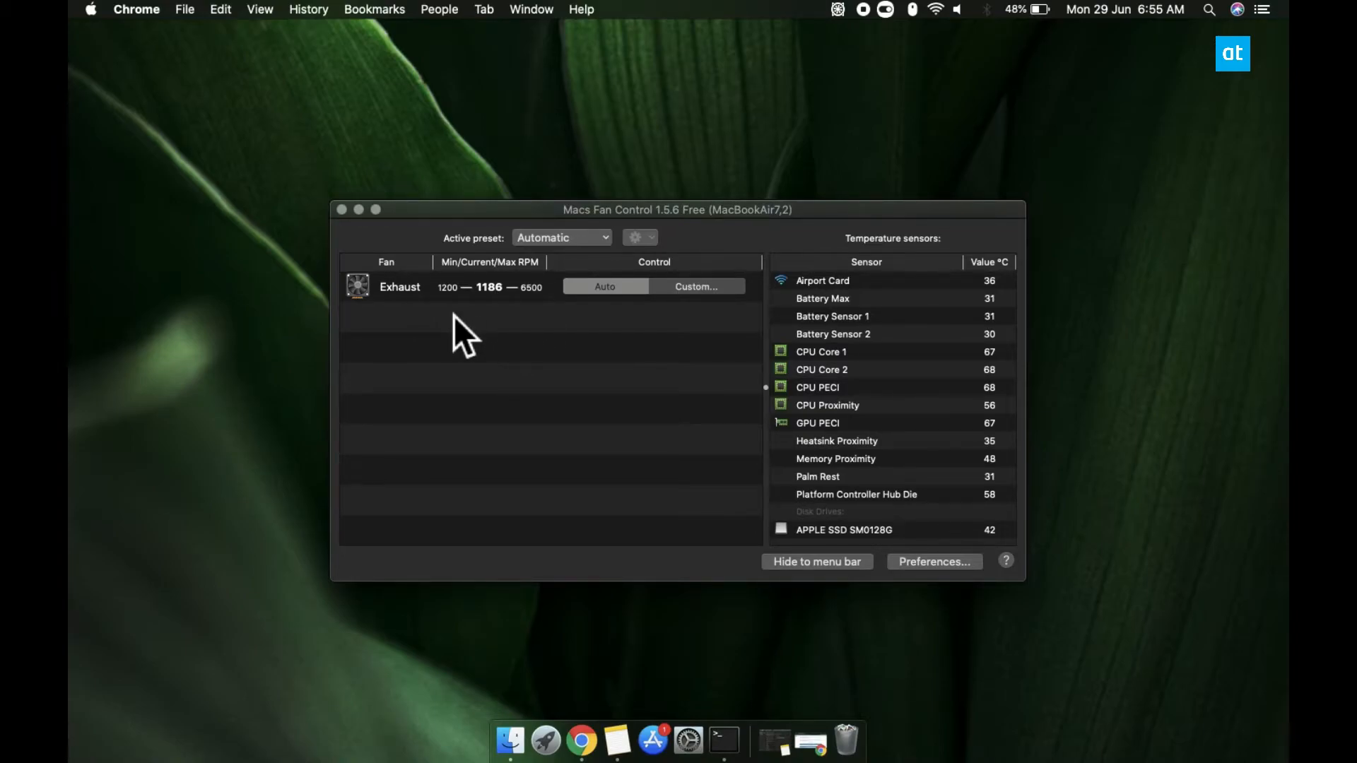
{"action": "mouse_move", "coordinate": [501, 316]}
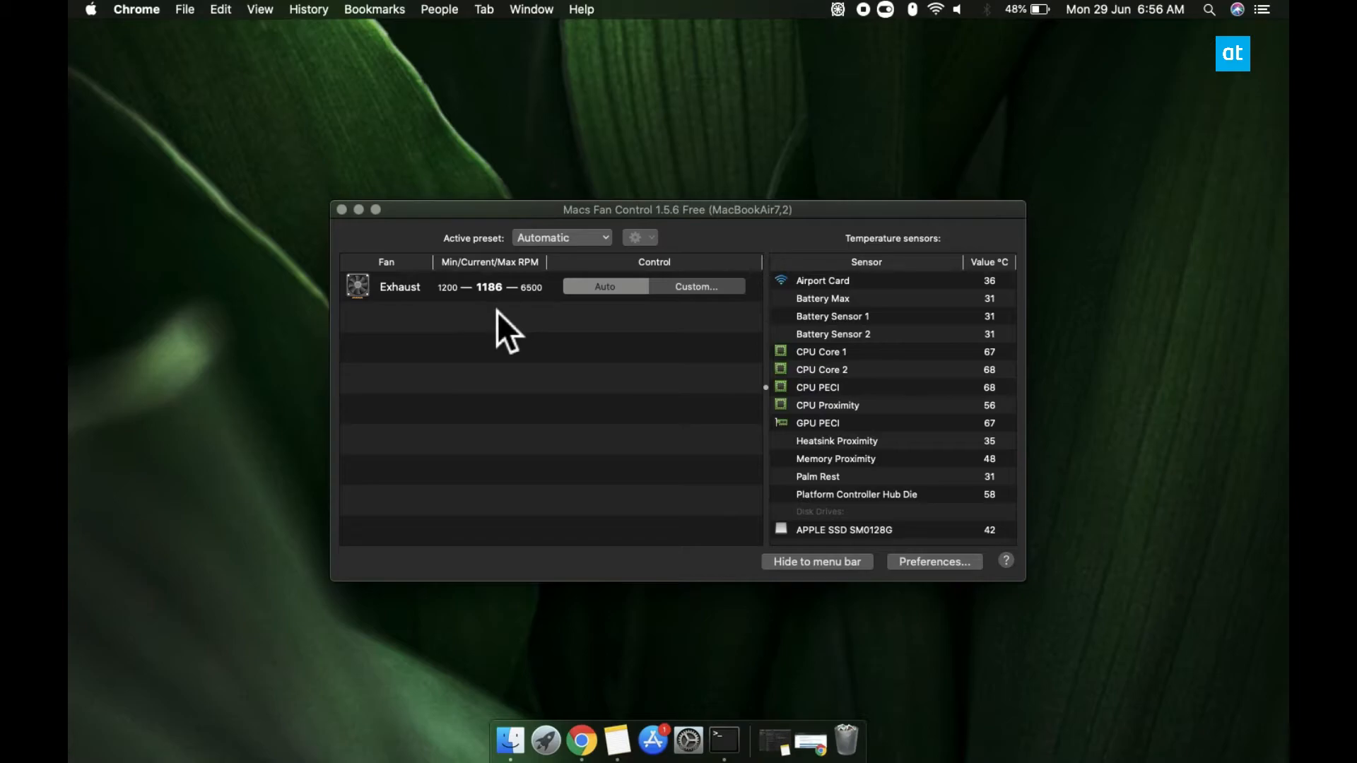
{"action": "mouse_move", "coordinate": [506, 316]}
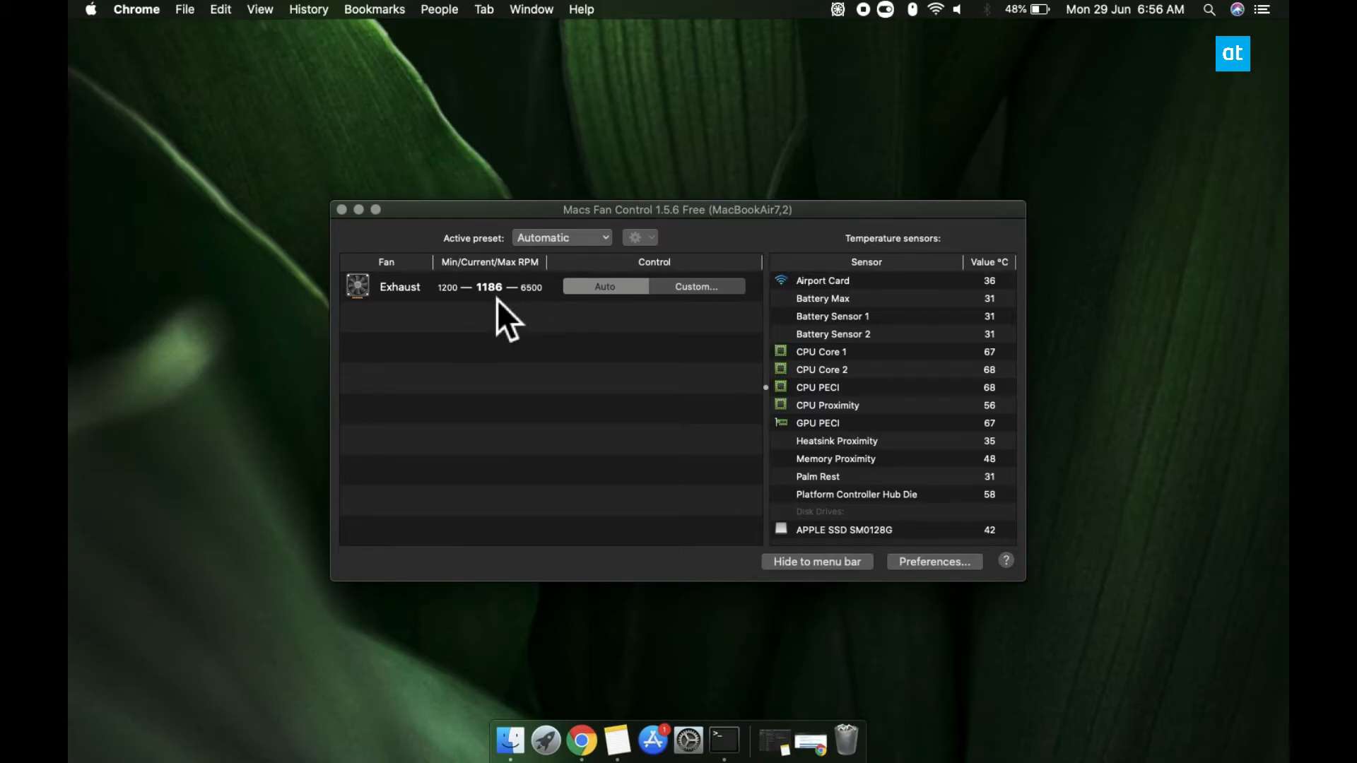
{"action": "mouse_move", "coordinate": [687, 324]}
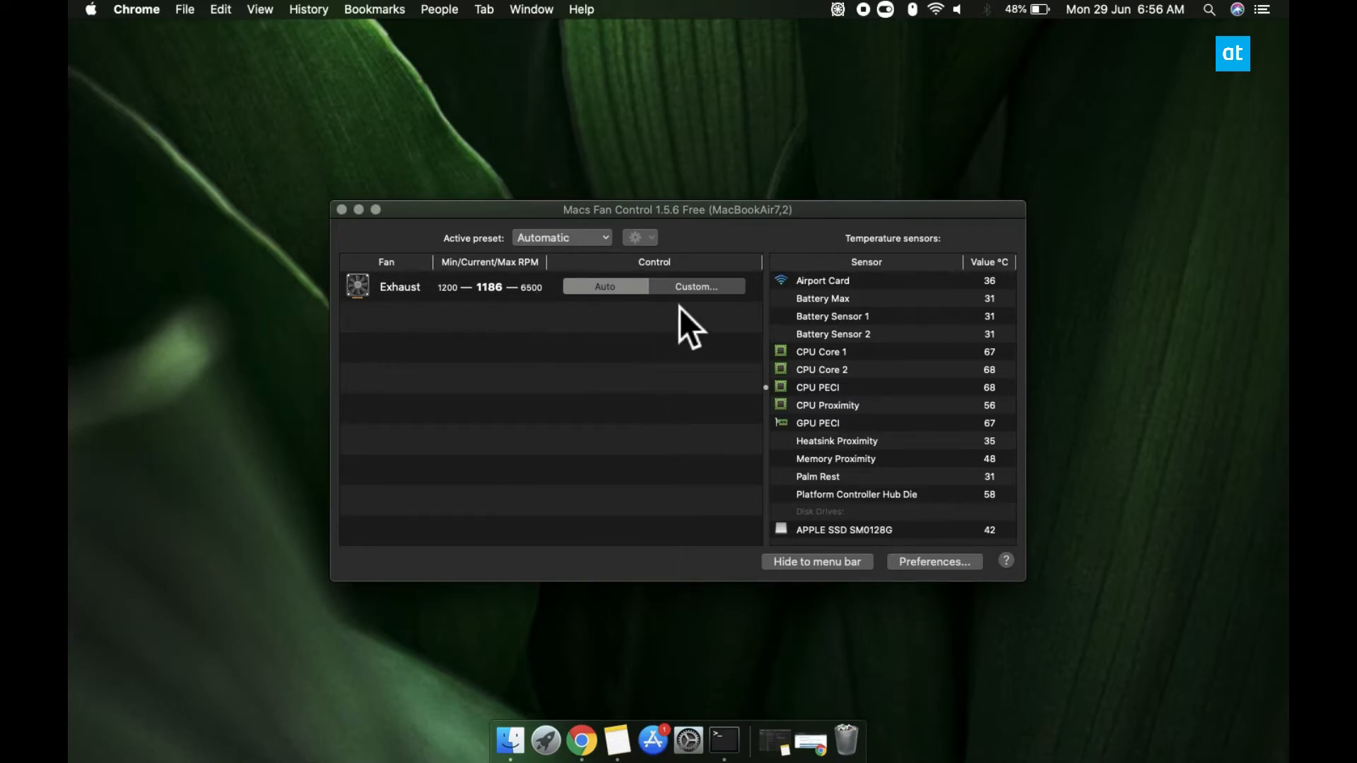
- Open custom settings for the Exhaust fan and choose sensor-based speed control
{"action": "left_click", "coordinate": [696, 286]}
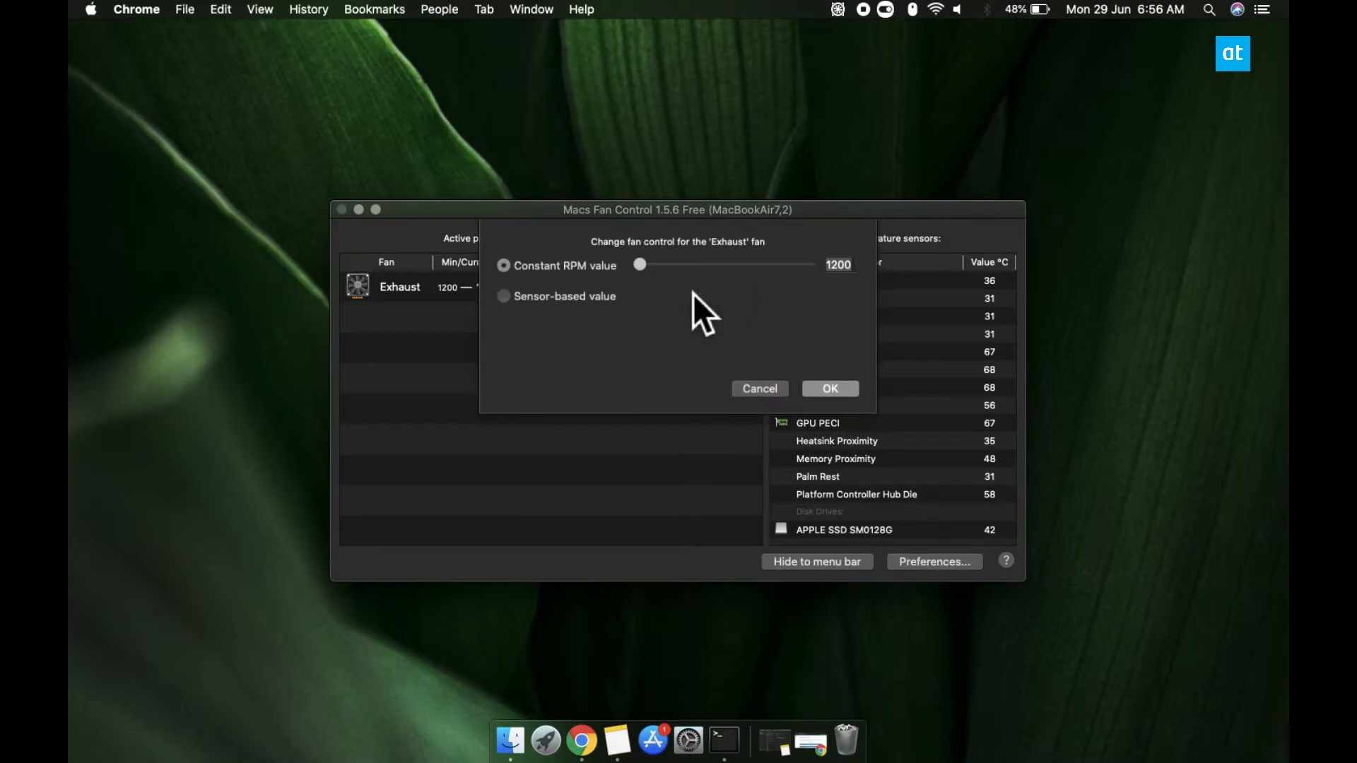
{"action": "mouse_move", "coordinate": [636, 463]}
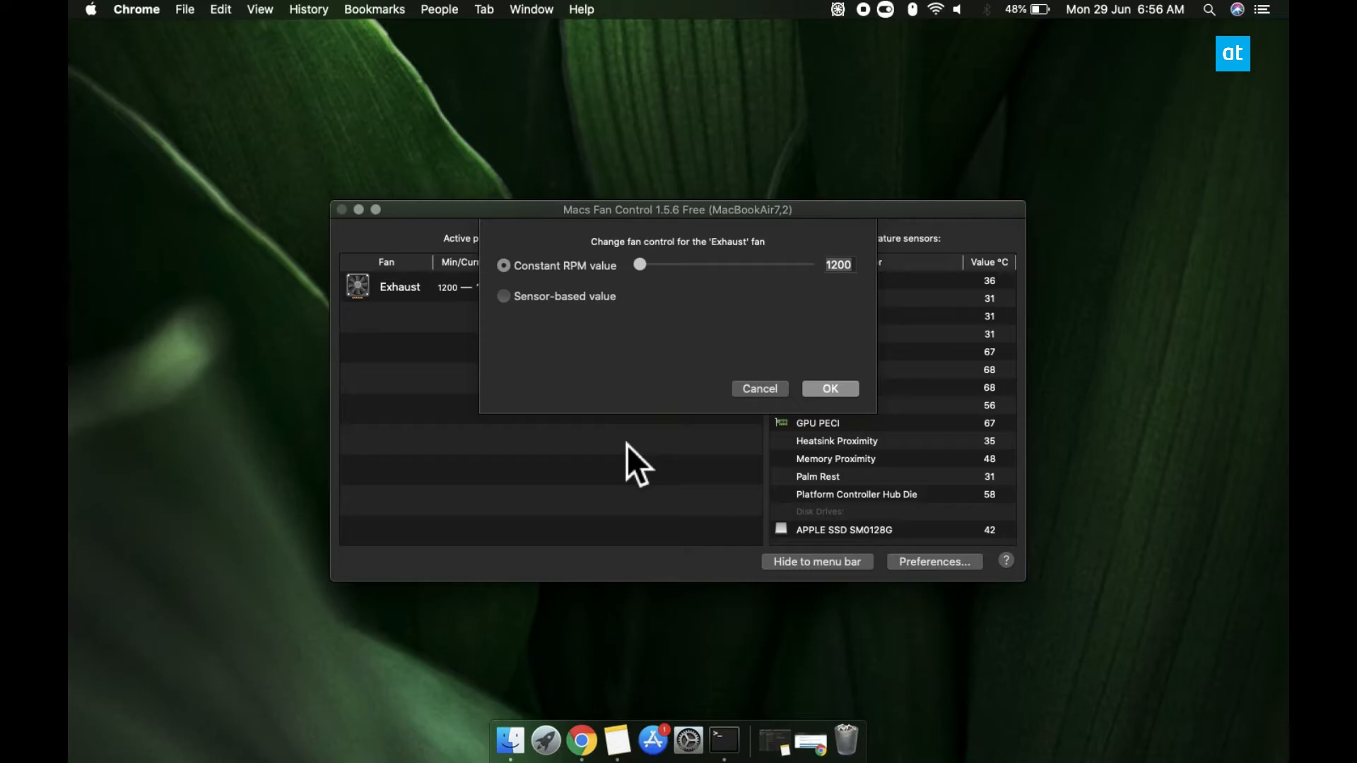
{"action": "mouse_move", "coordinate": [662, 290]}
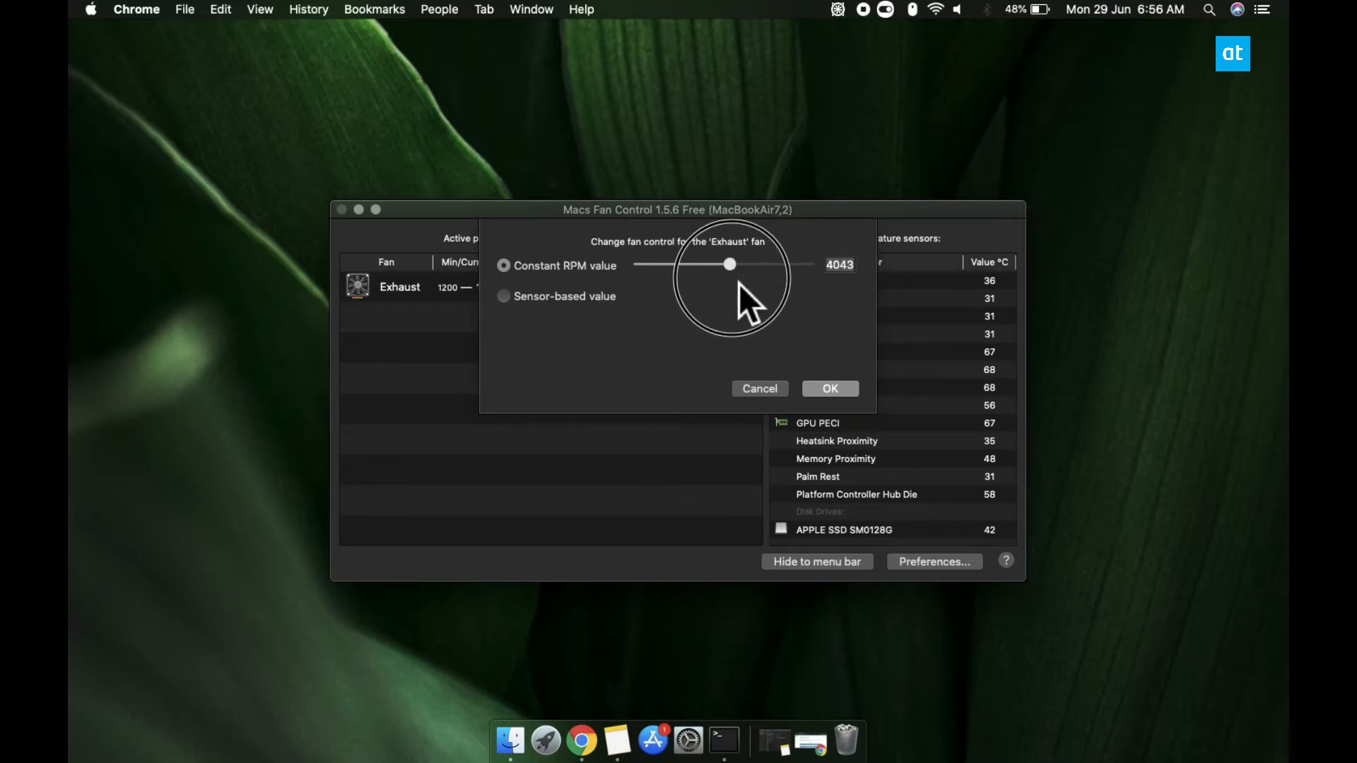
{"action": "left_click", "coordinate": [502, 296]}
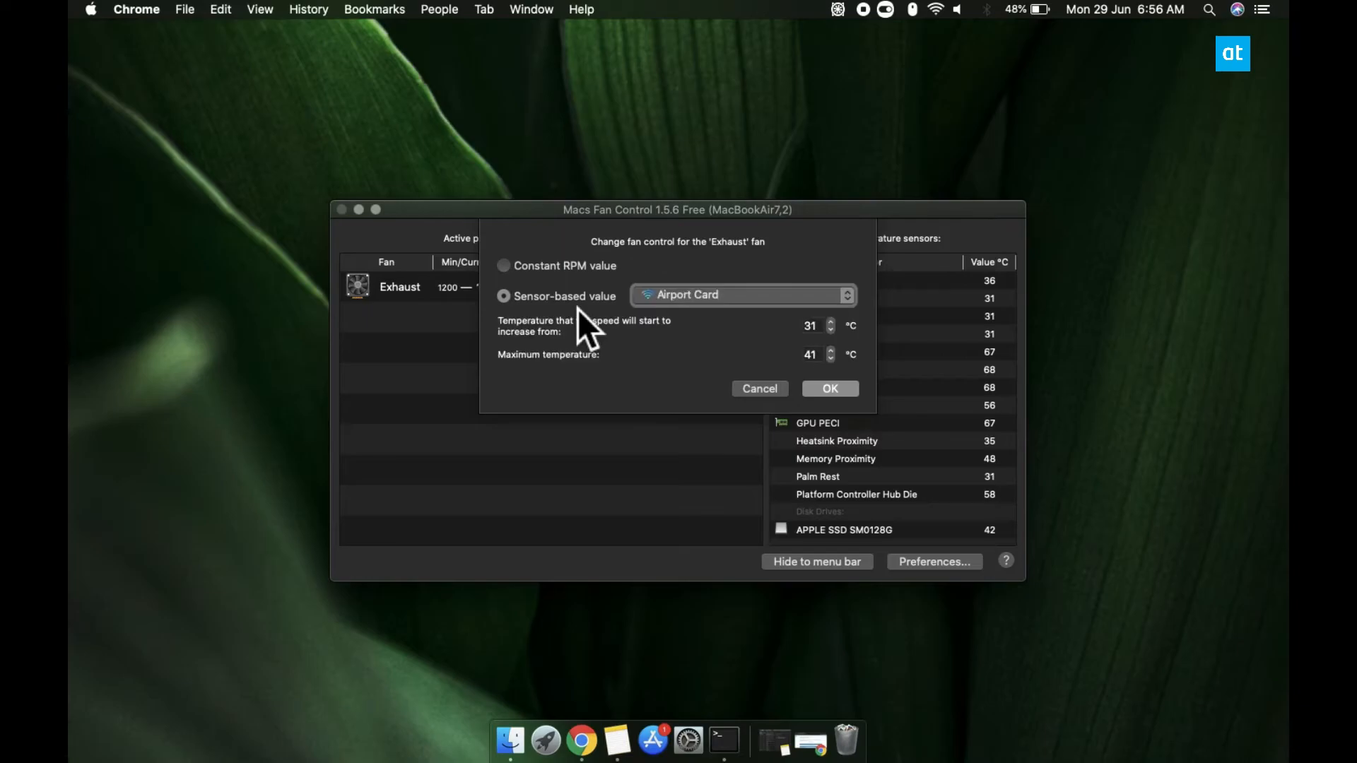
{"action": "mouse_move", "coordinate": [645, 420]}
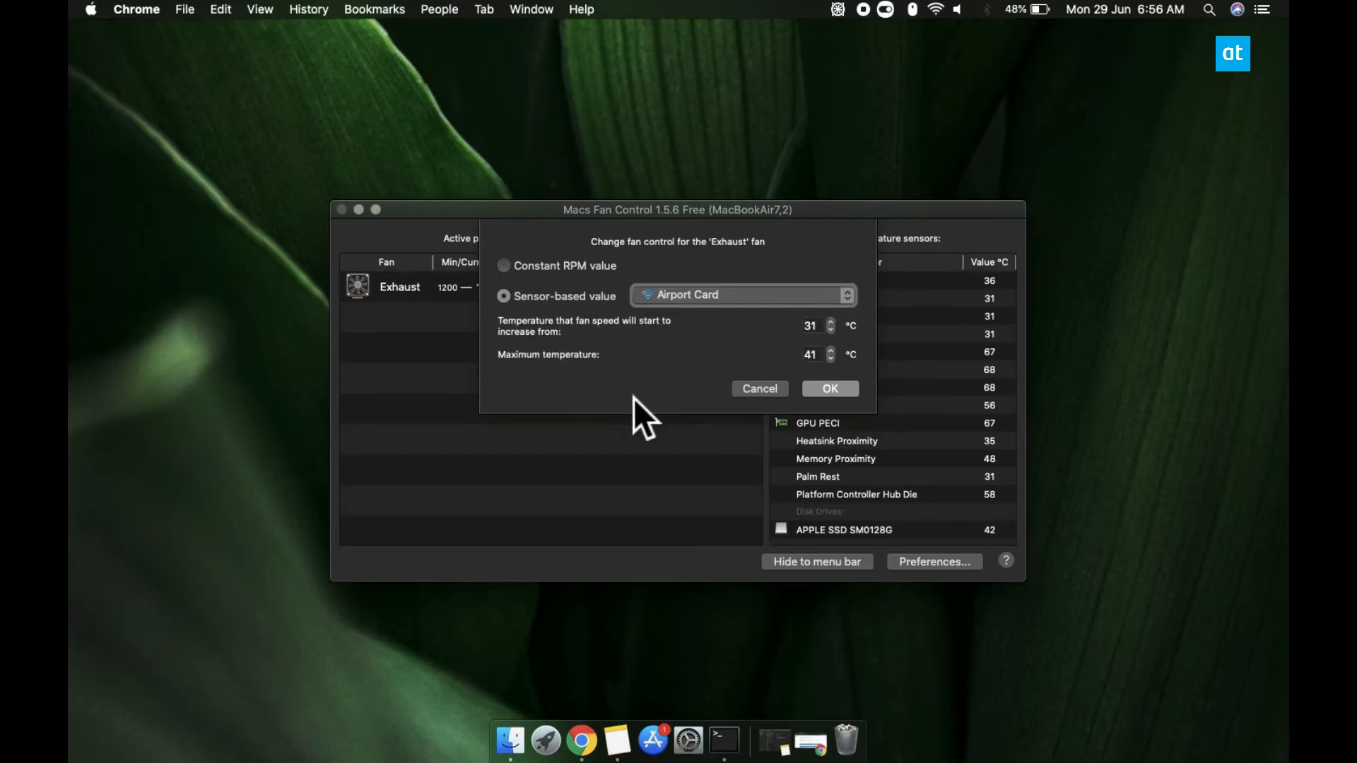
{"action": "mouse_move", "coordinate": [678, 385]}
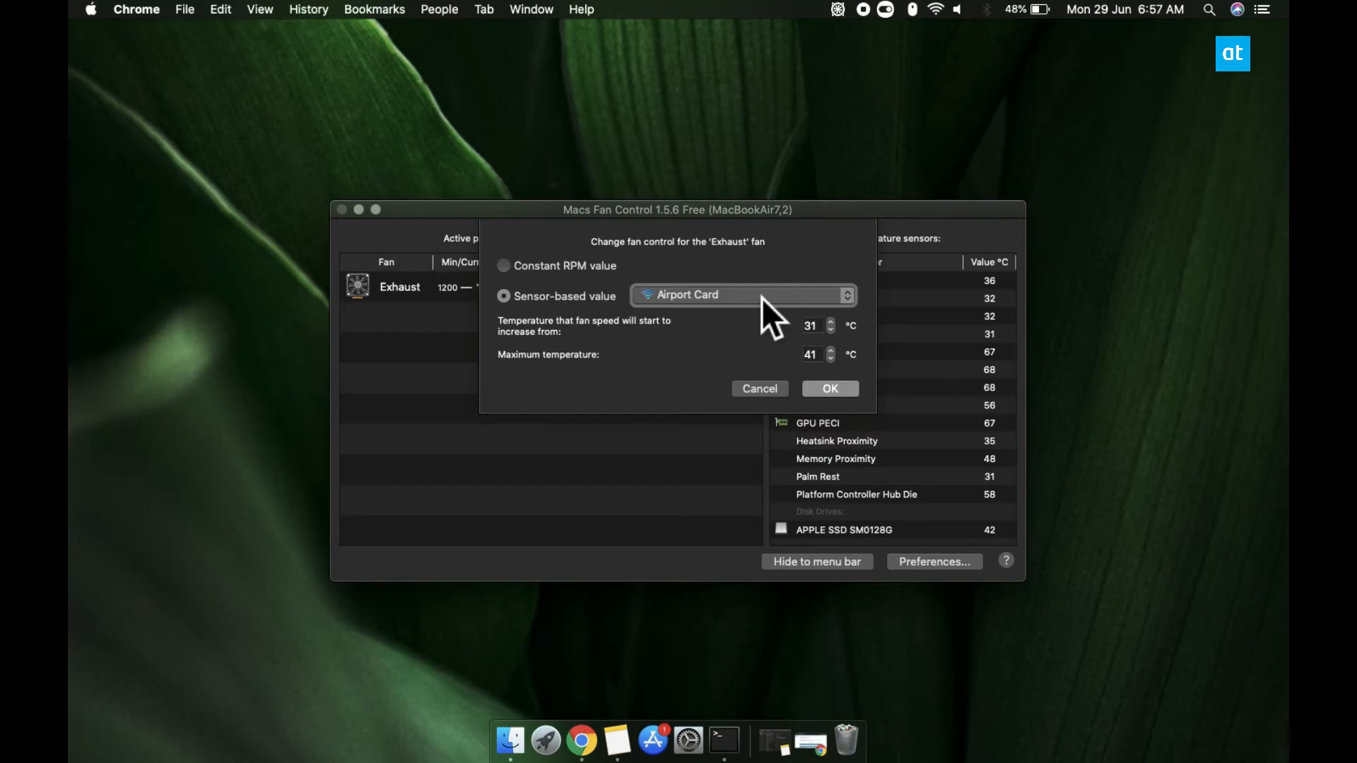
- Drive the Exhaust fan from the CPU Core 1 sensor, 62–90 °C, and confirm
{"action": "left_click", "coordinate": [740, 294]}
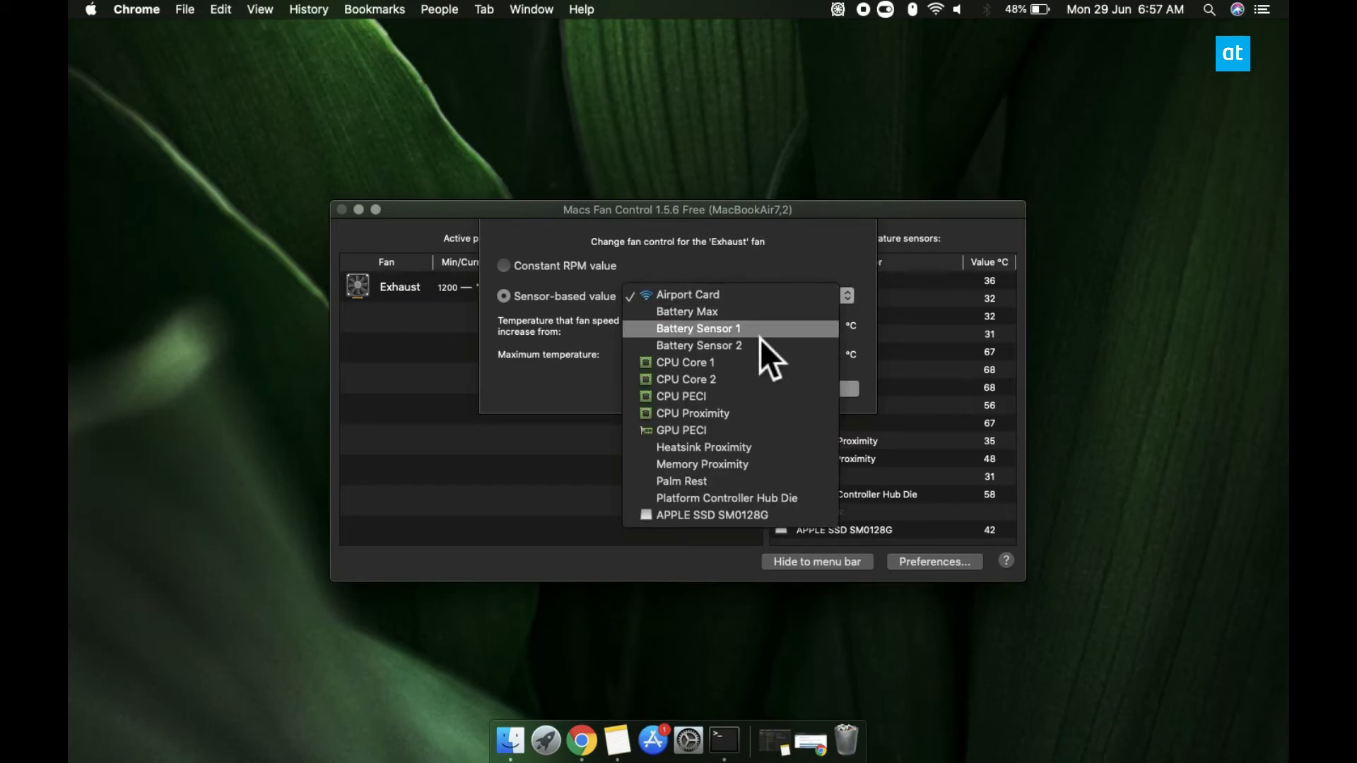
{"action": "left_click", "coordinate": [686, 362]}
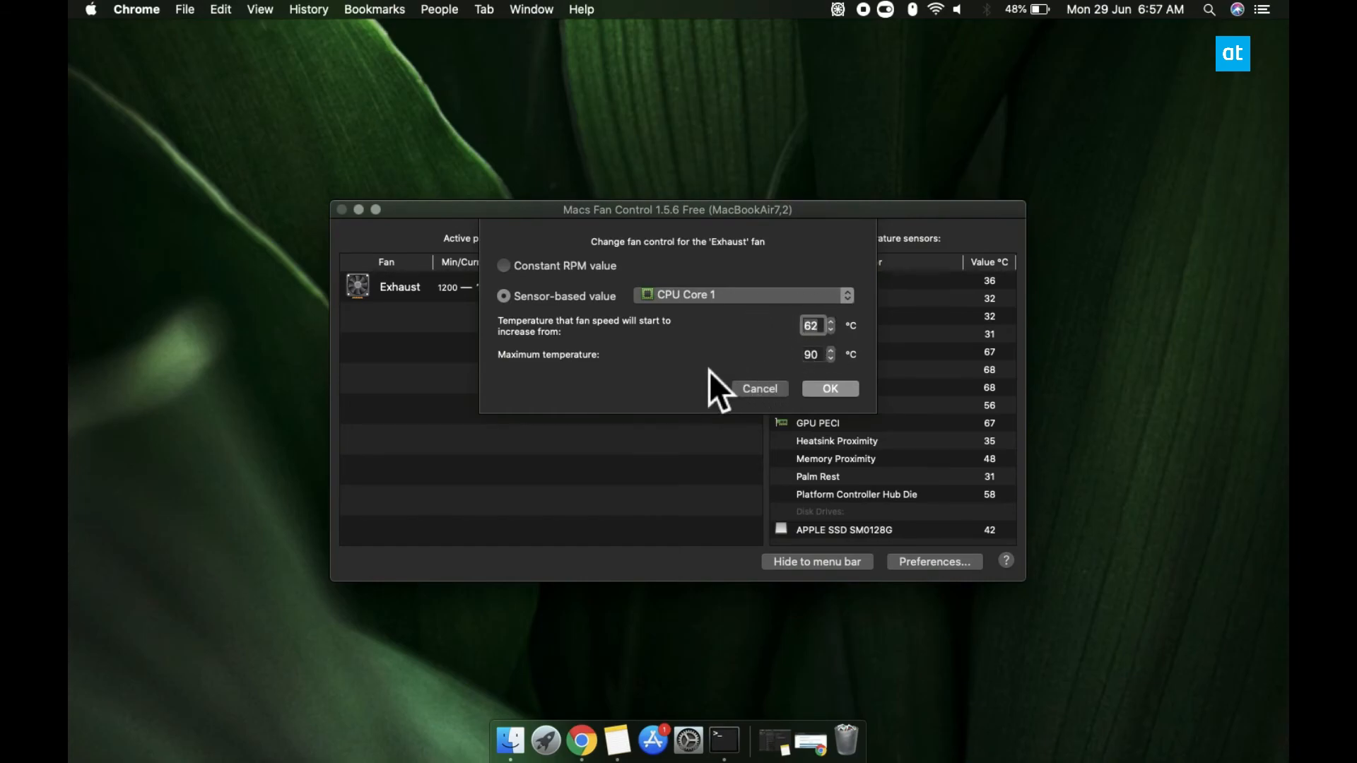
{"action": "left_click", "coordinate": [828, 388]}
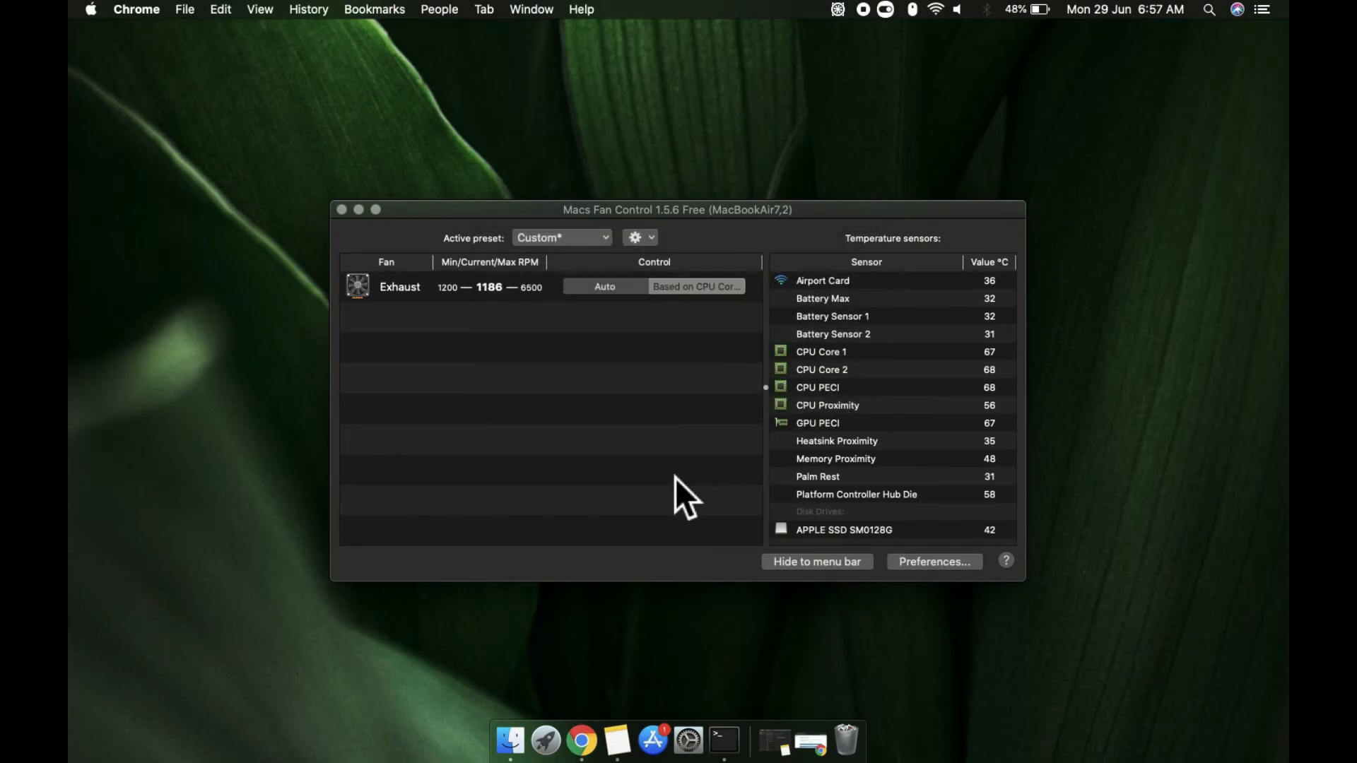